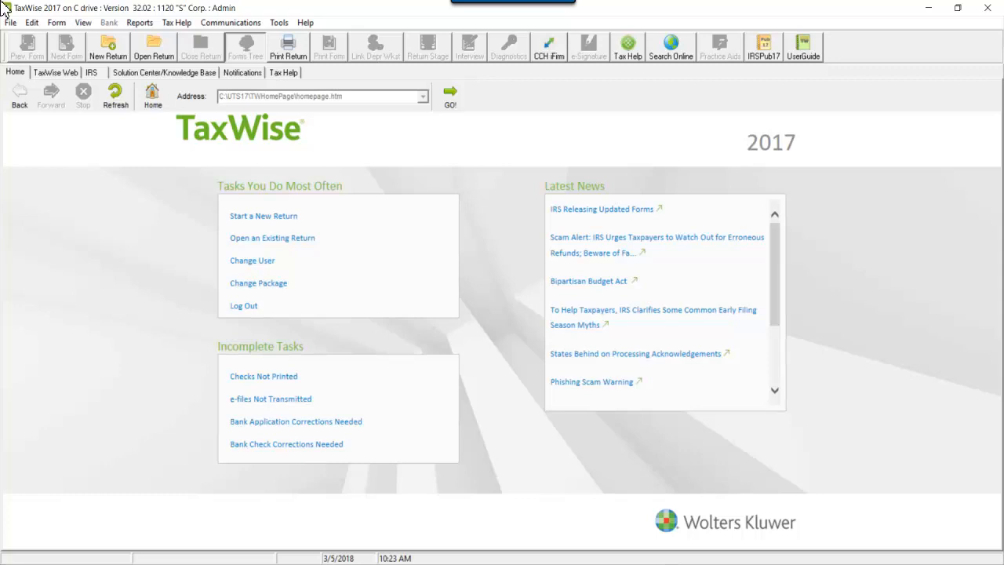
mouse_move(280, 22)
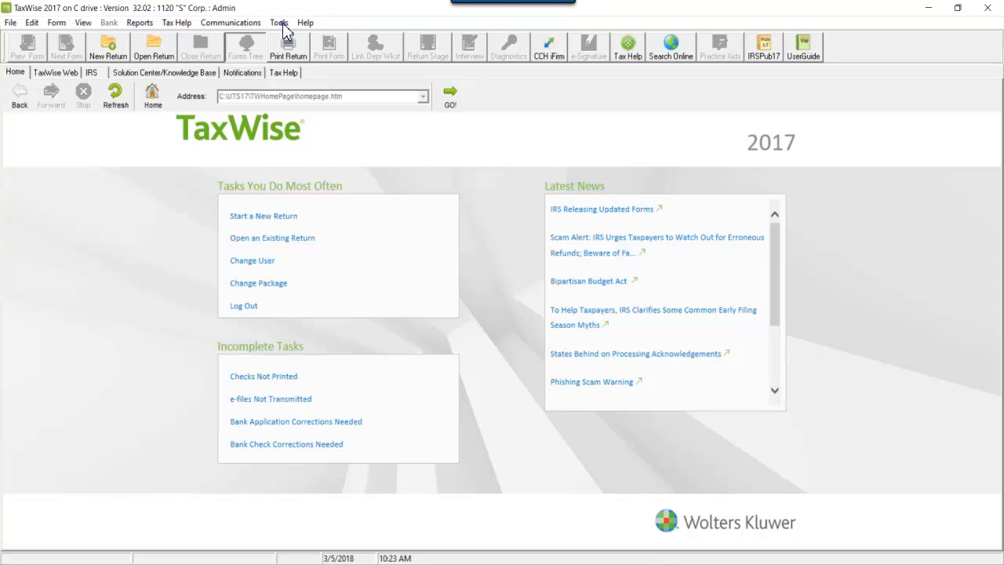
Step: Launch the Utility window from Utilities/Setup Assistant and show its module maintenance options
click(278, 22)
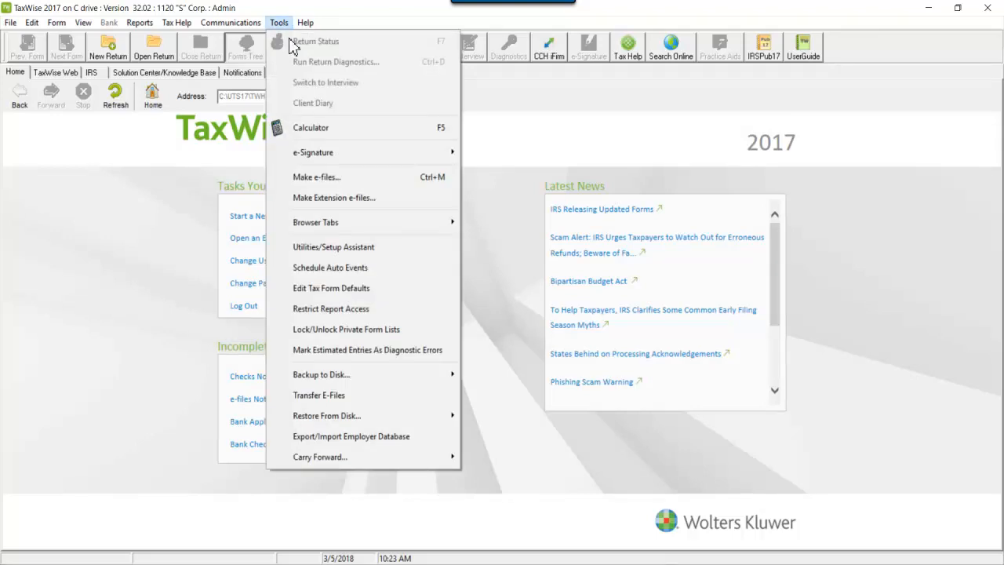
click(334, 246)
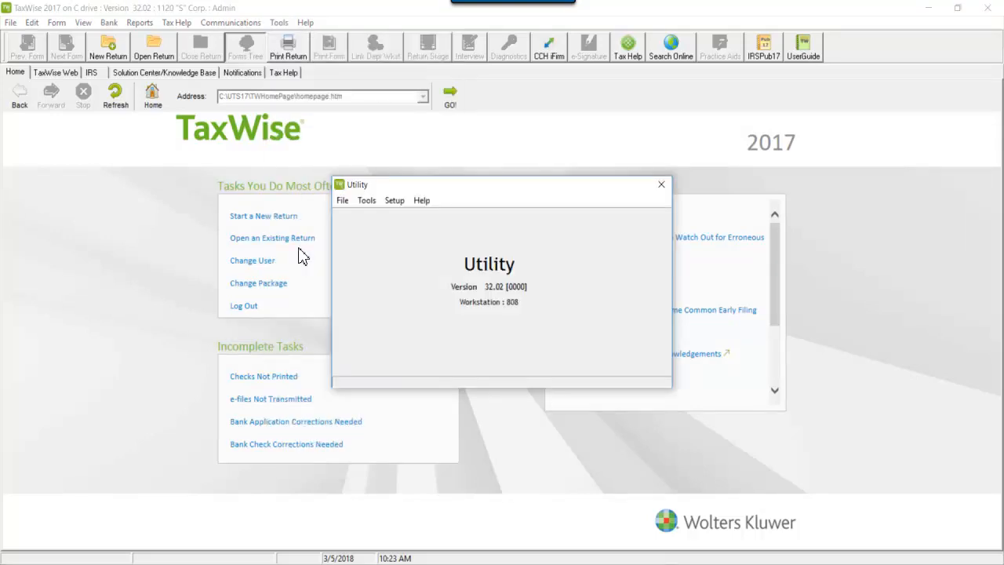
mouse_move(367, 200)
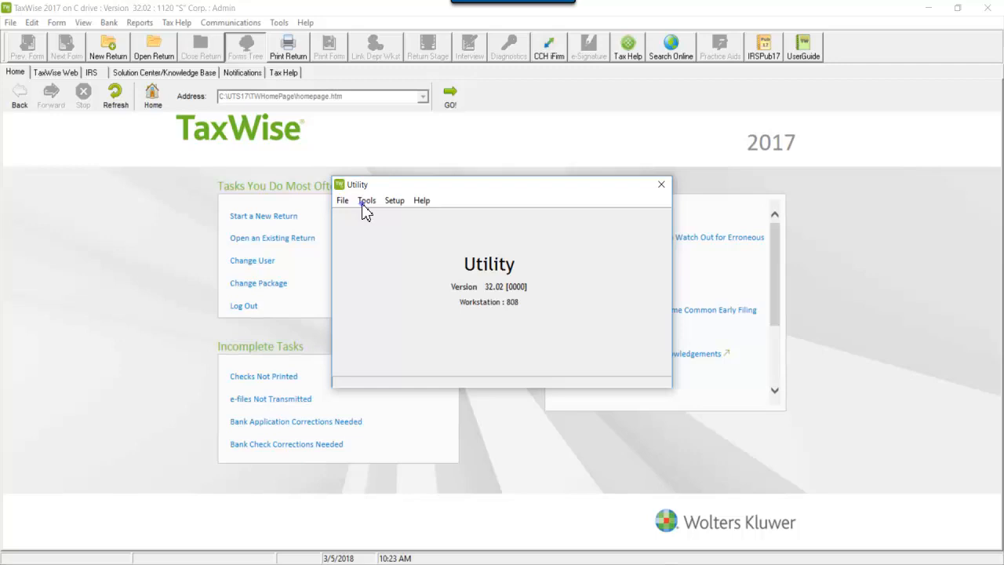
click(366, 200)
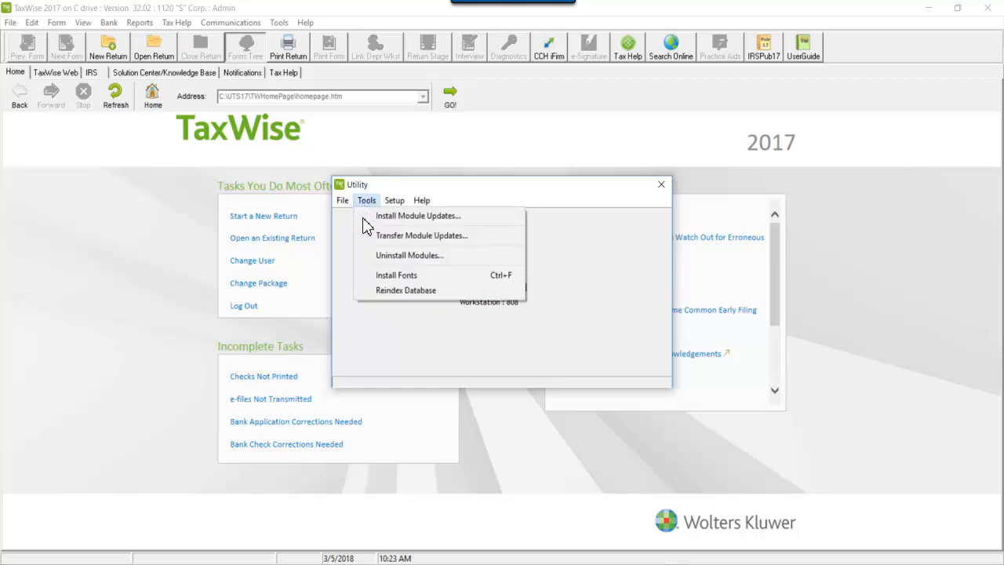
Step: Select Georgia and Individual - 1040 in the Uninstall Modules list
click(417, 215)
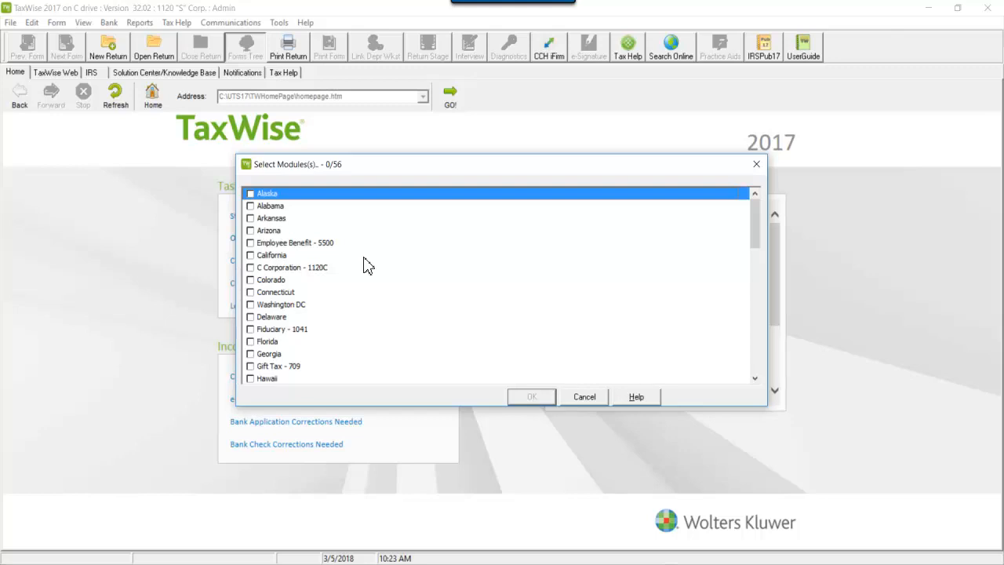
mouse_move(253, 367)
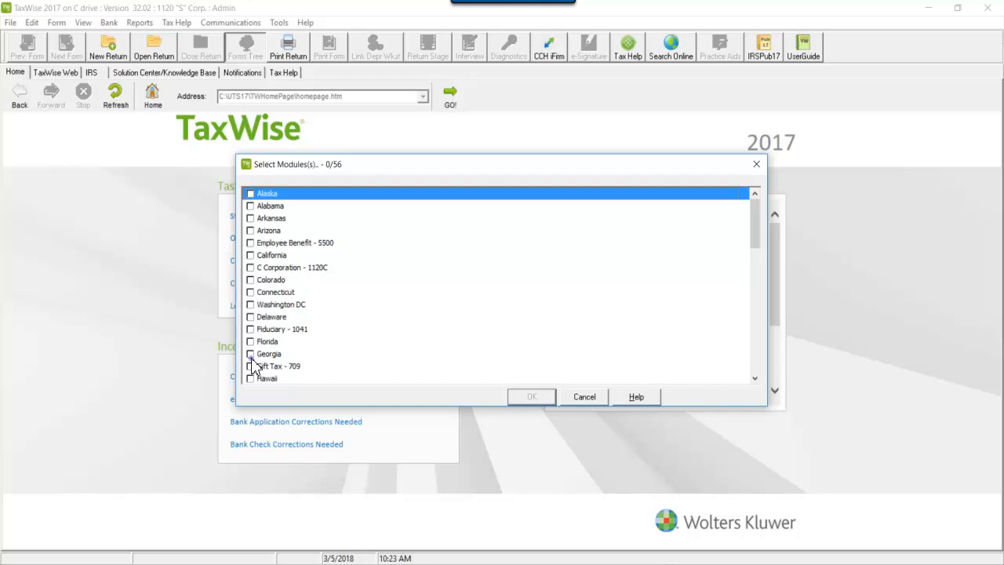
click(250, 354)
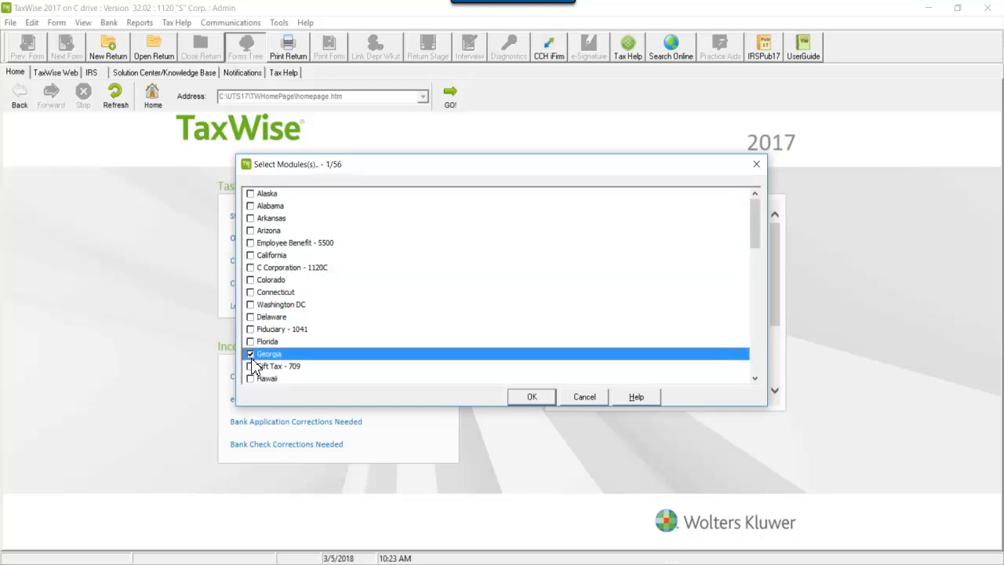
click(755, 380)
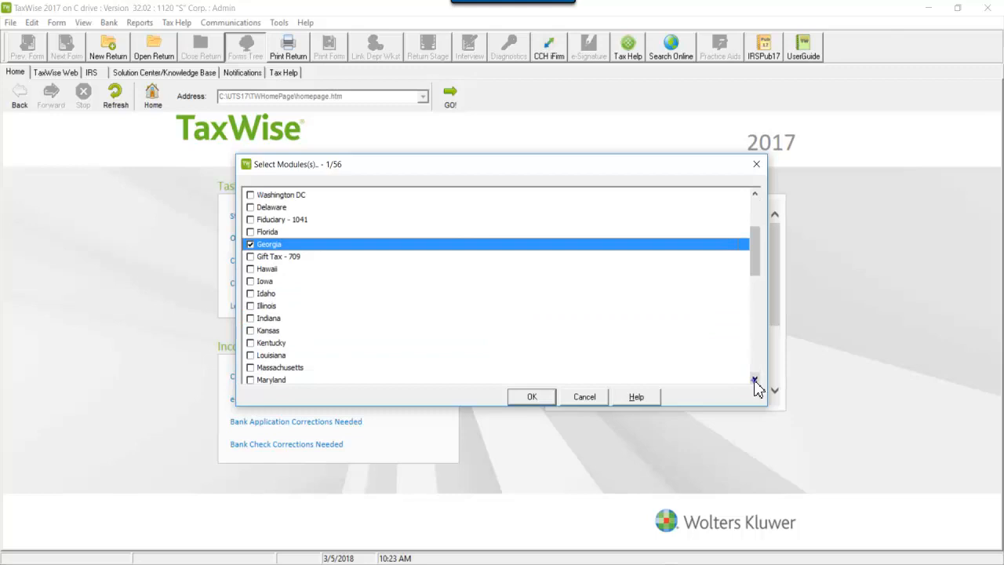
click(250, 304)
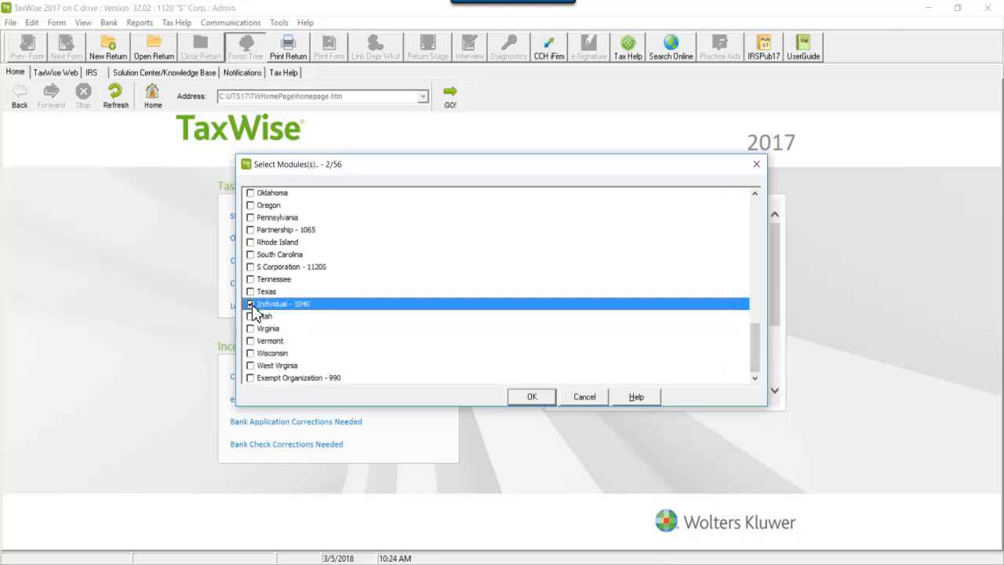
click(249, 303)
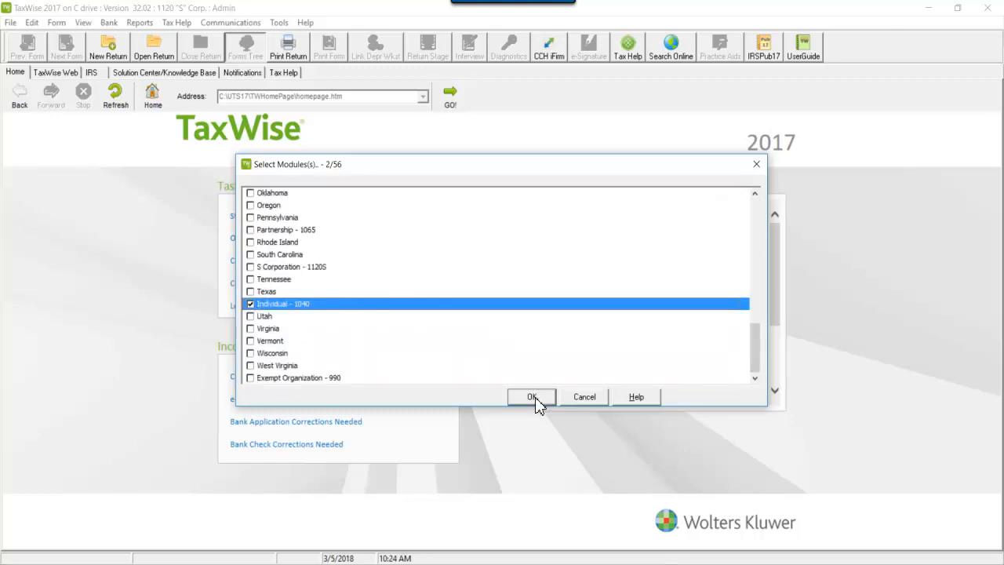
Step: Confirm removal with the Individual Georgia package and dismiss the completion notice
click(532, 396)
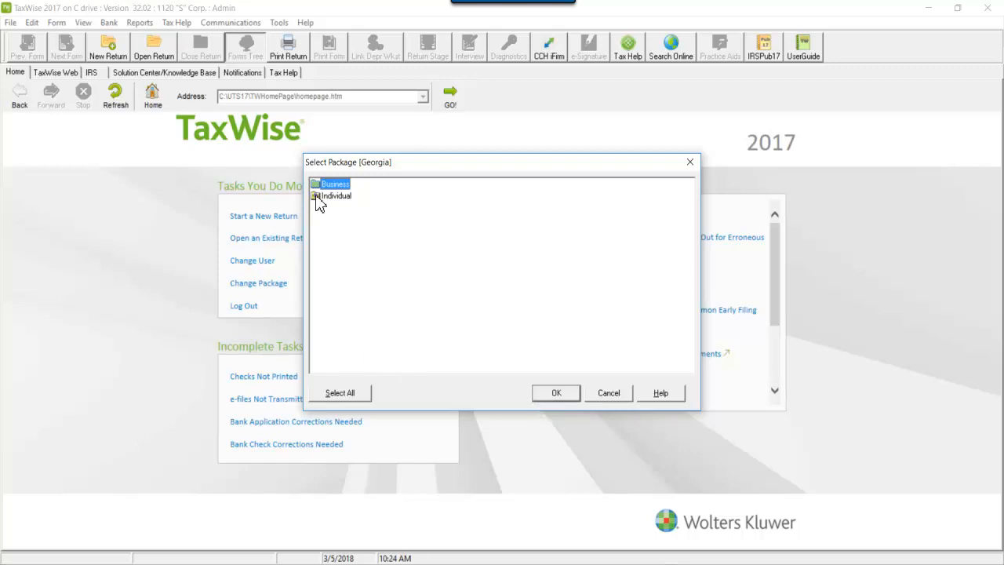
click(335, 196)
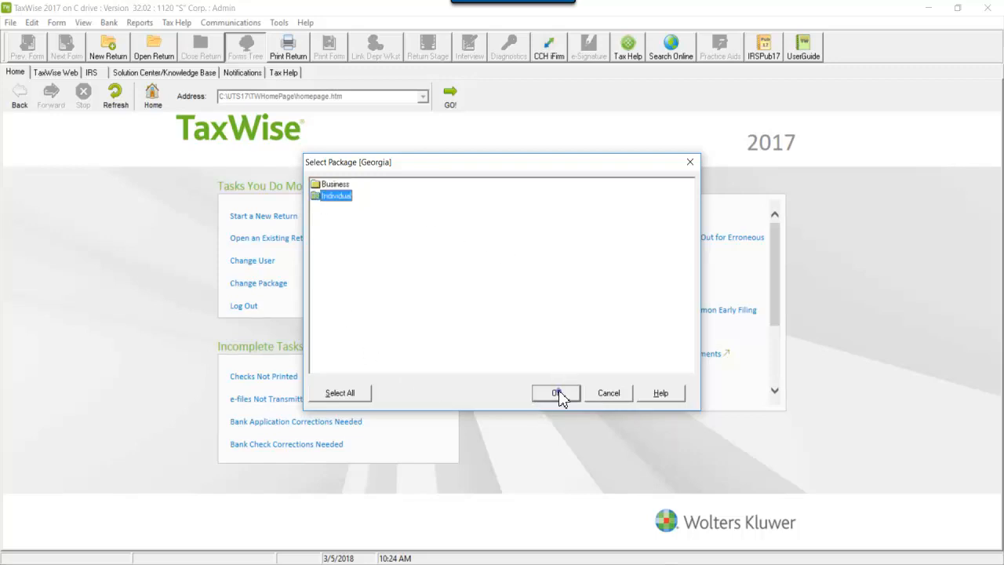
click(556, 393)
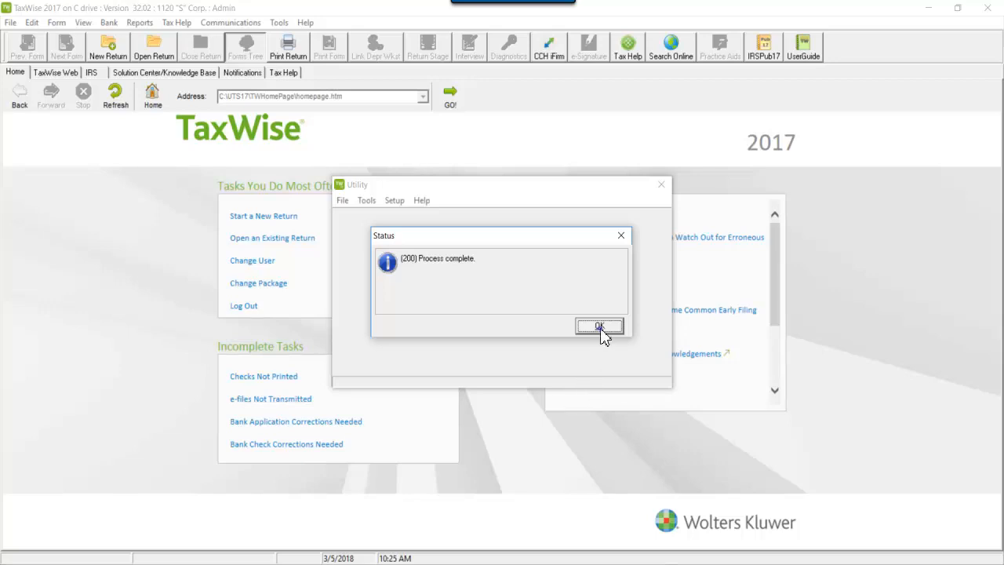
click(599, 326)
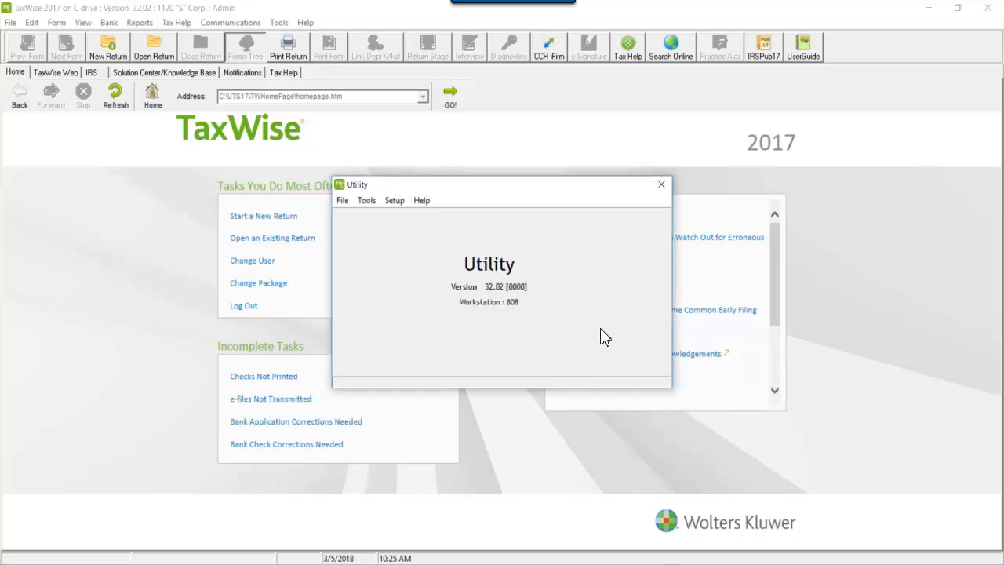
mouse_move(392, 279)
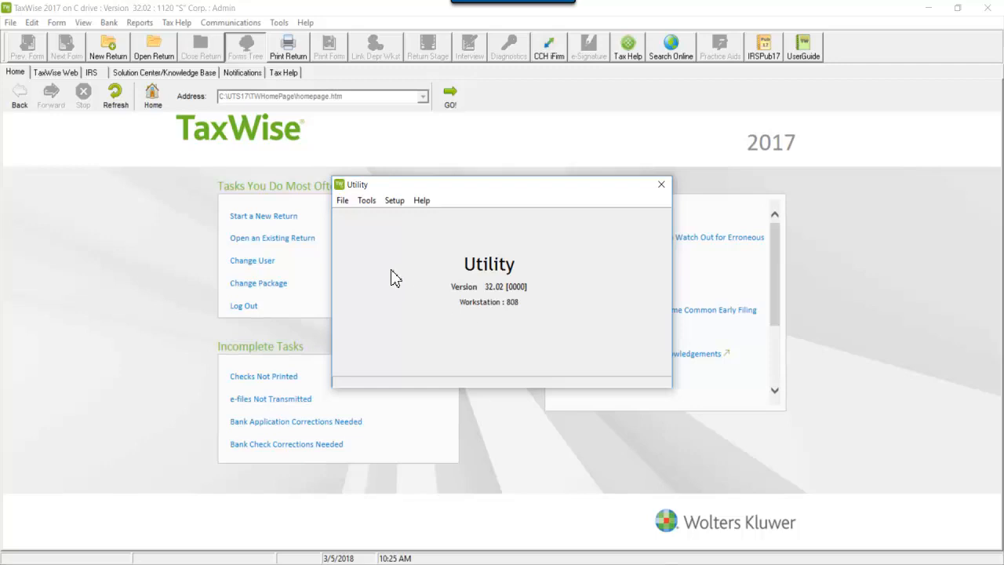
Step: Open Install Module Updates and mark Georgia alongside Individual - 1040 for reinstallation
click(366, 200)
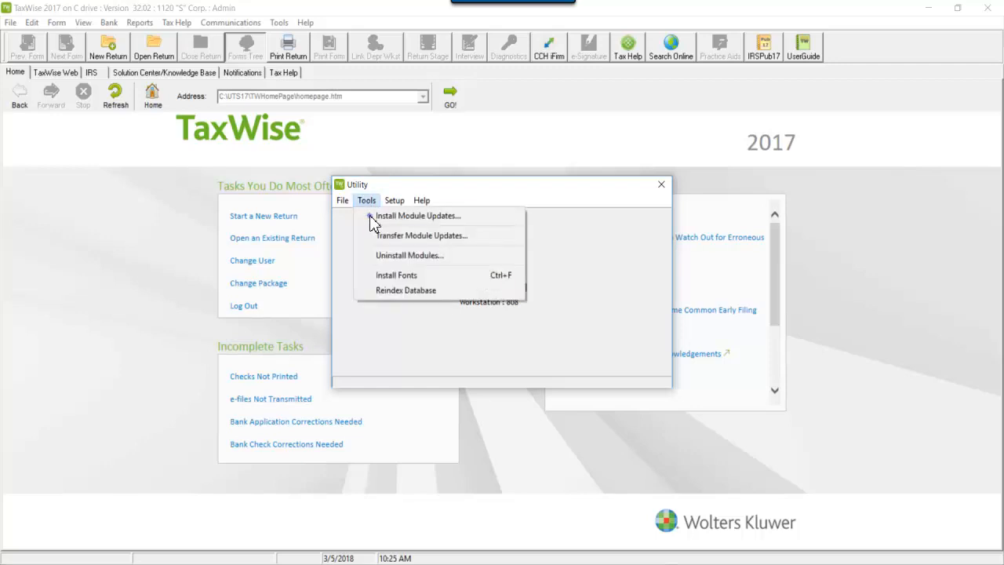
click(418, 216)
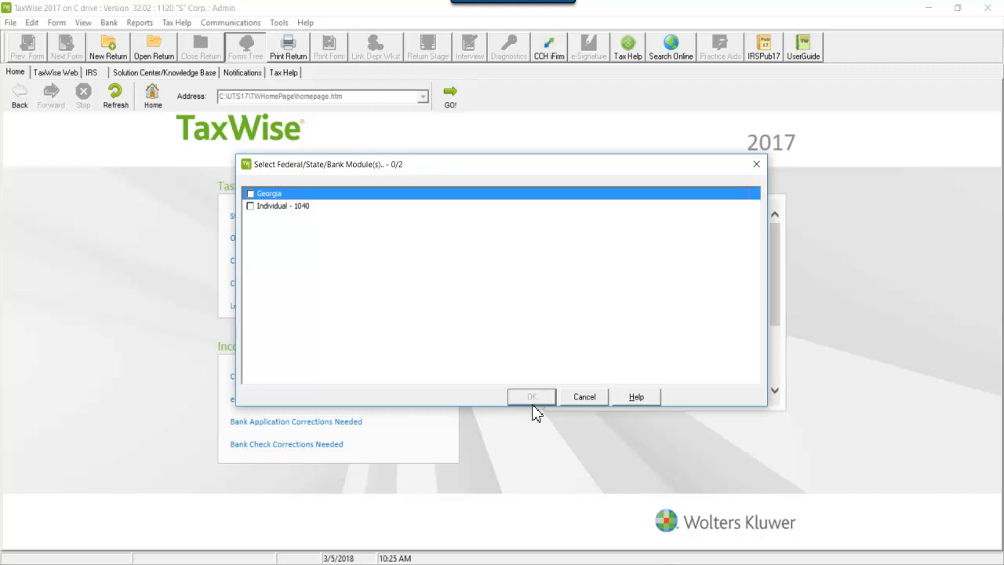
mouse_move(259, 203)
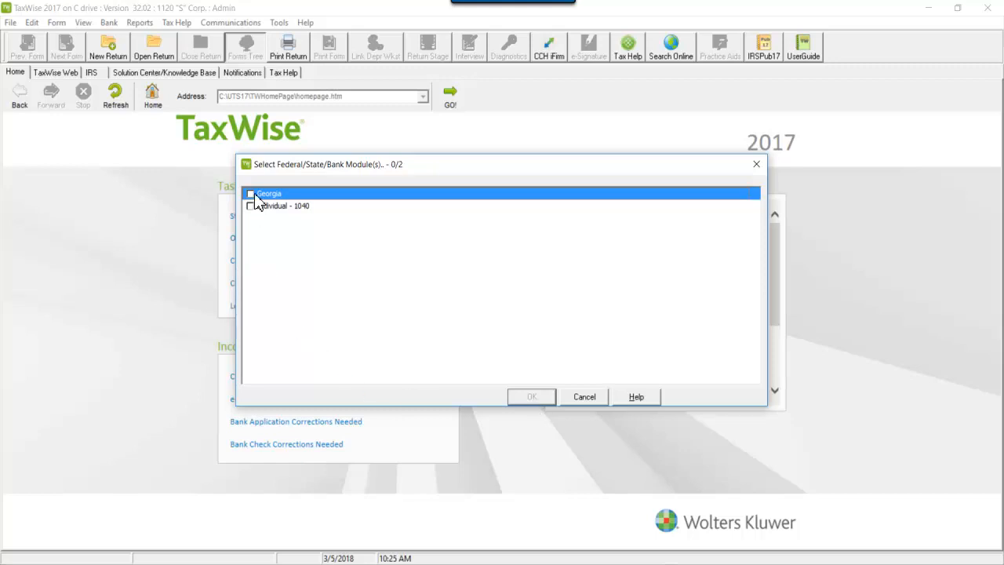
click(250, 206)
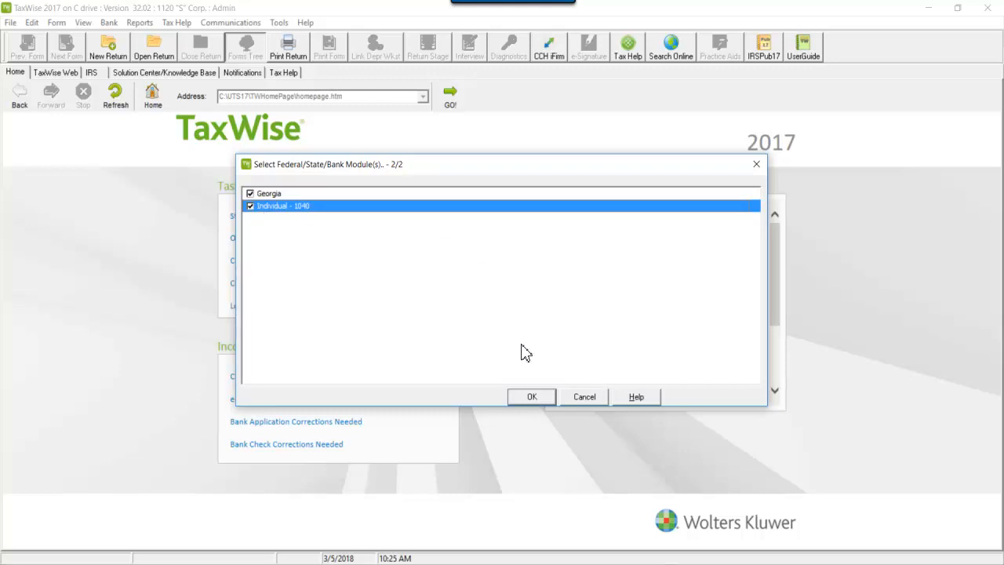
Step: Install the Georgia and Federal 1040 updates, close the update log, then close Utility
click(531, 396)
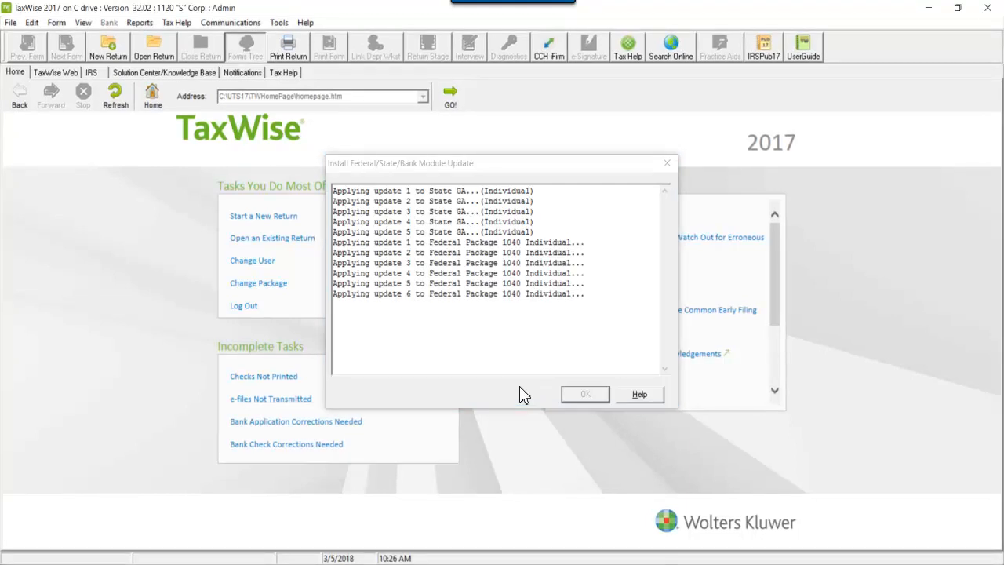
mouse_move(544, 392)
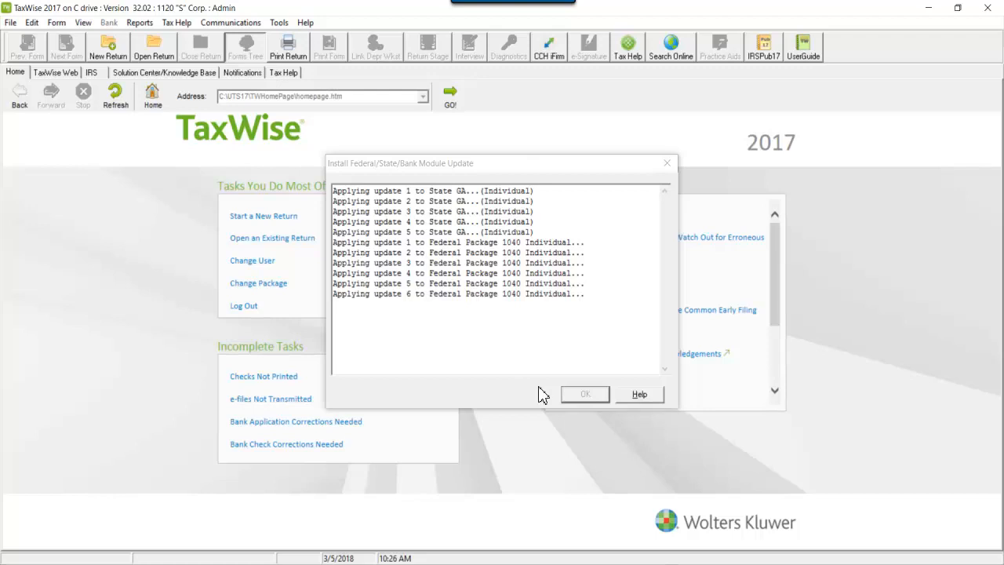
click(585, 393)
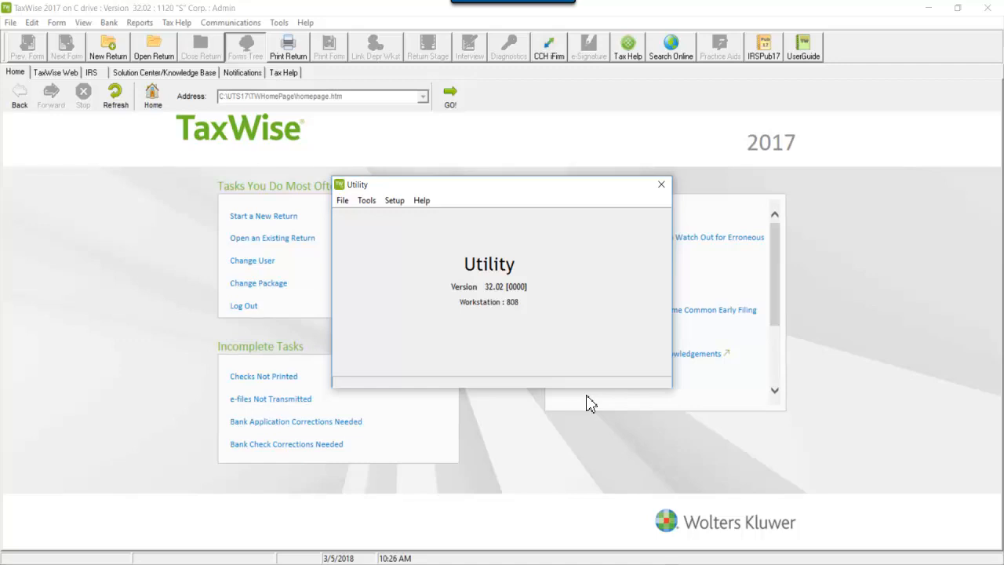
click(661, 184)
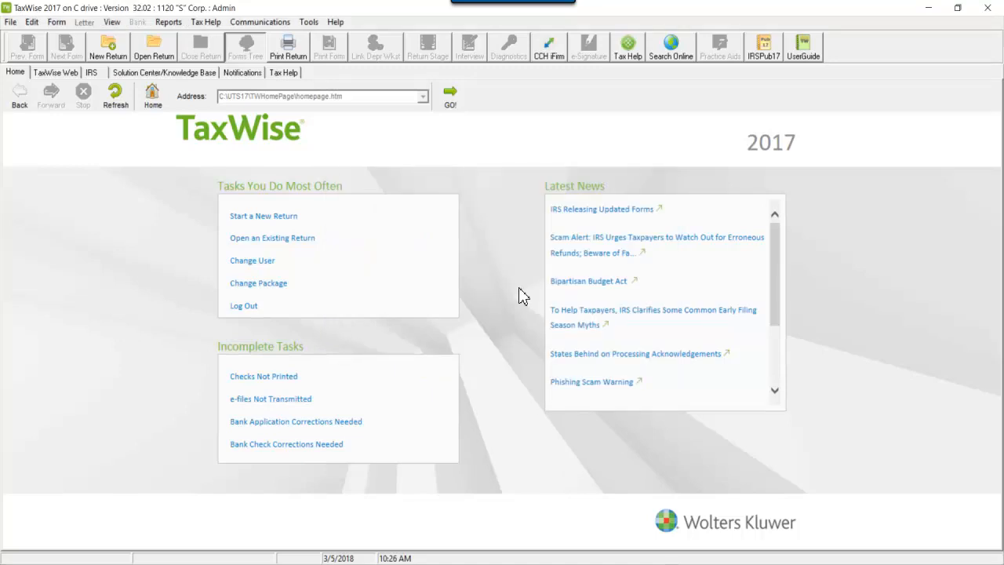